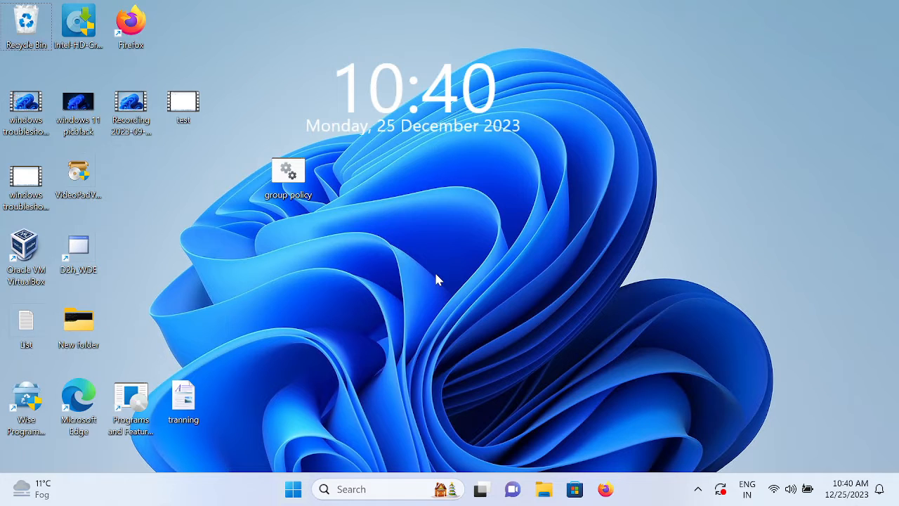
mouse_move(452, 239)
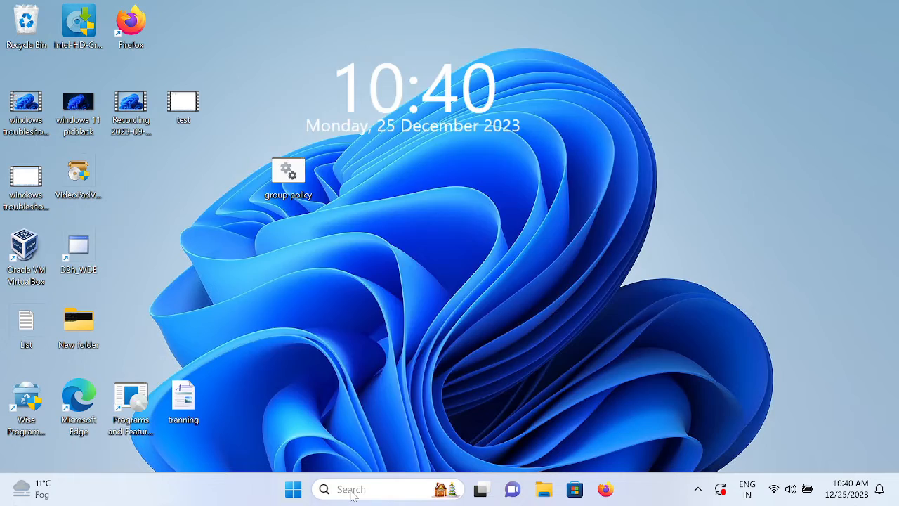
Find Control Panel via taskbar search and switch it to Large icons view
click(323, 489)
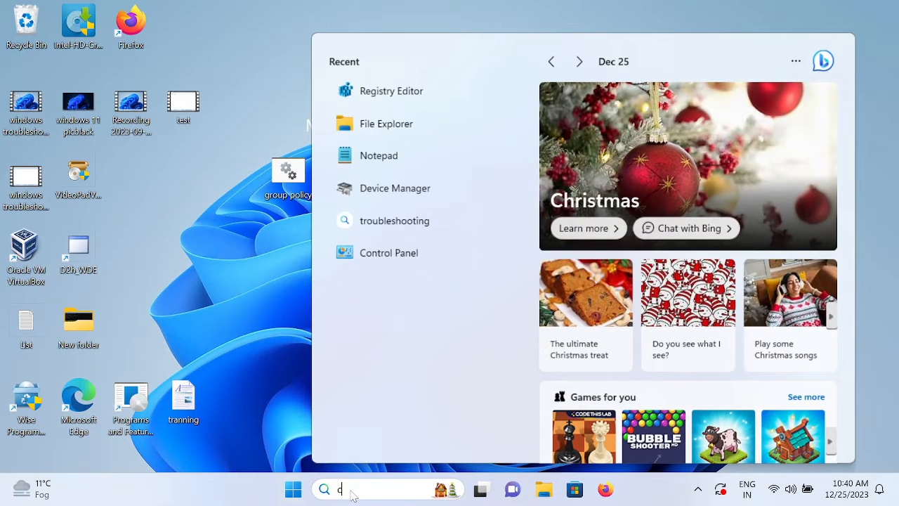
text(control)
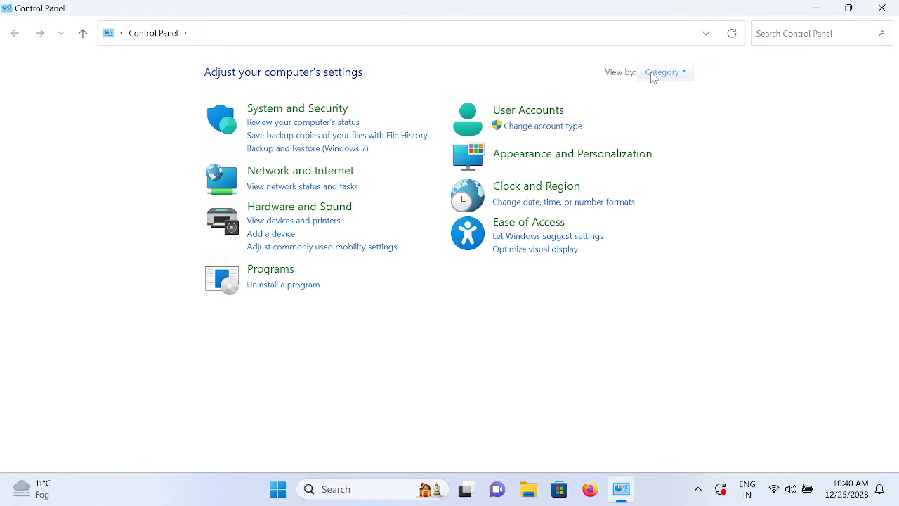
click(664, 71)
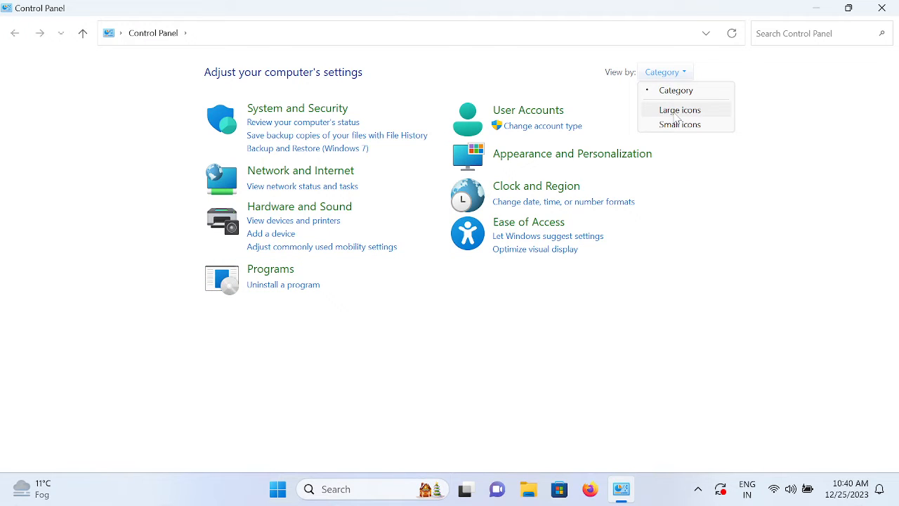
click(679, 109)
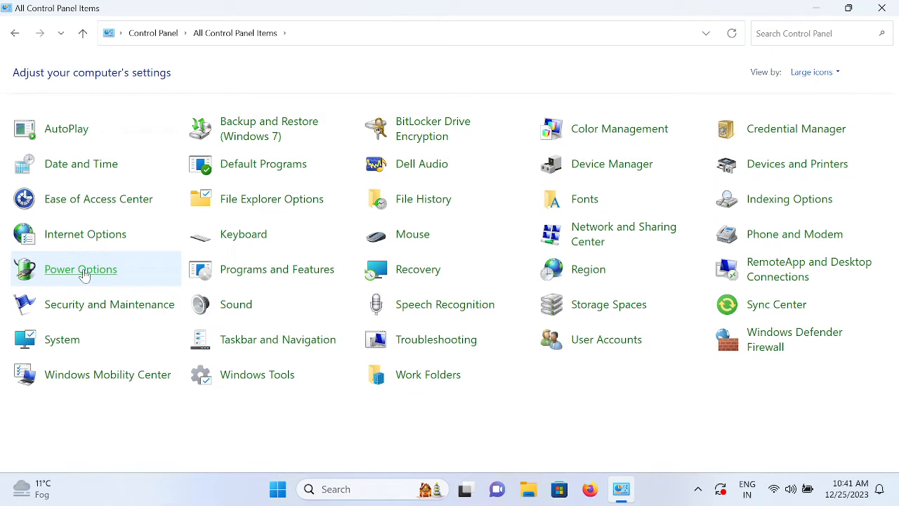
From Power Options, reach the Balanced plan's 'Change when the computer sleeps' settings
click(80, 270)
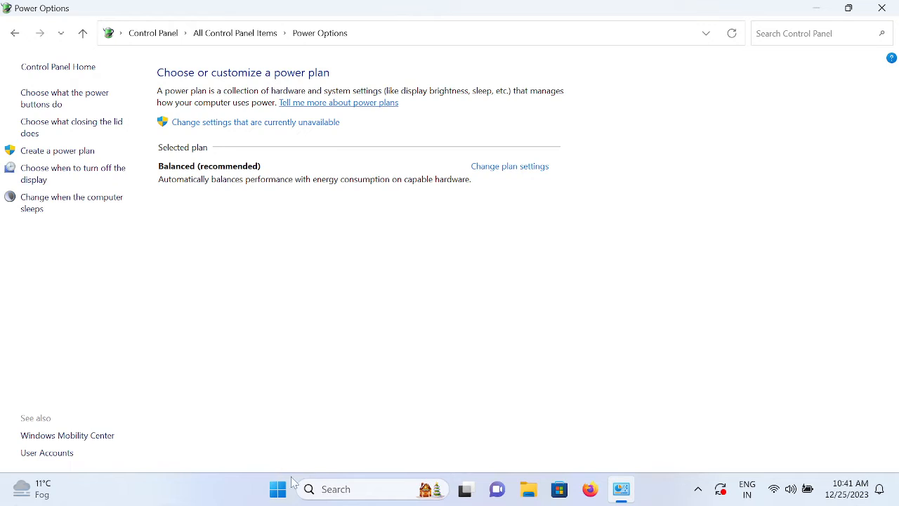
mouse_move(259, 394)
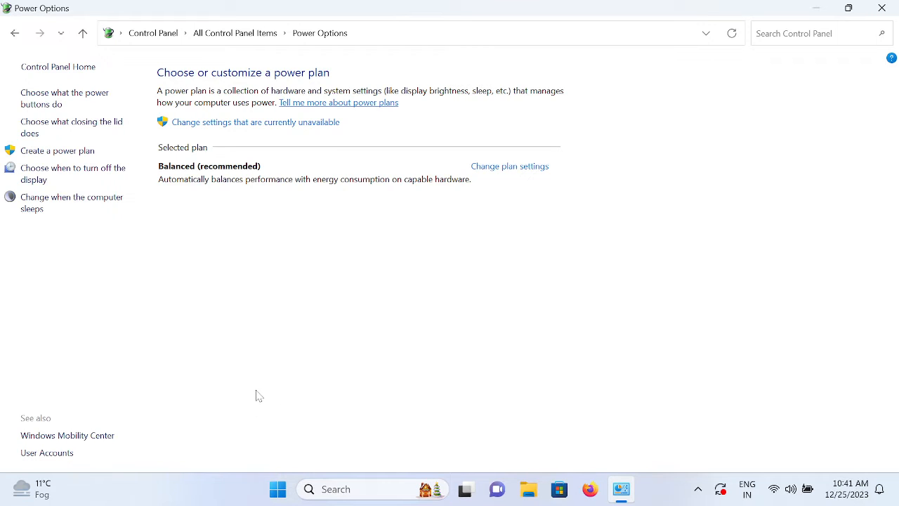
mouse_move(225, 338)
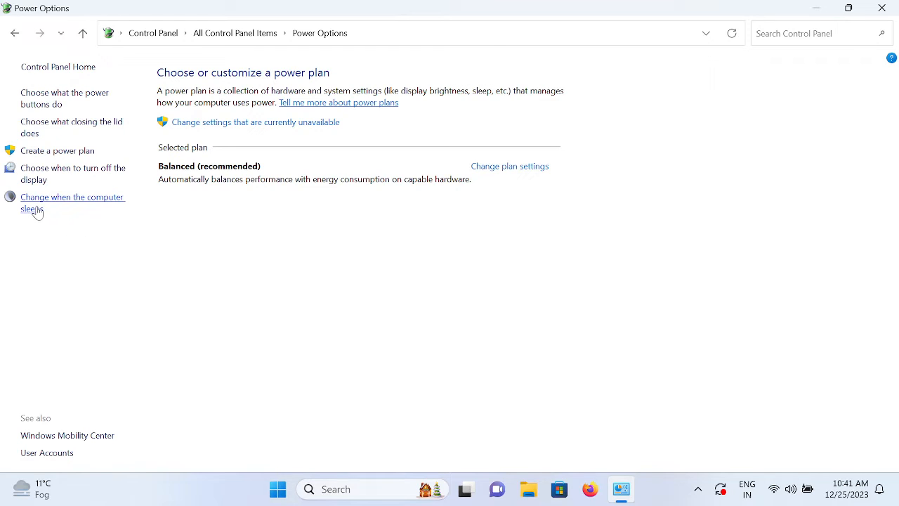
mouse_move(77, 205)
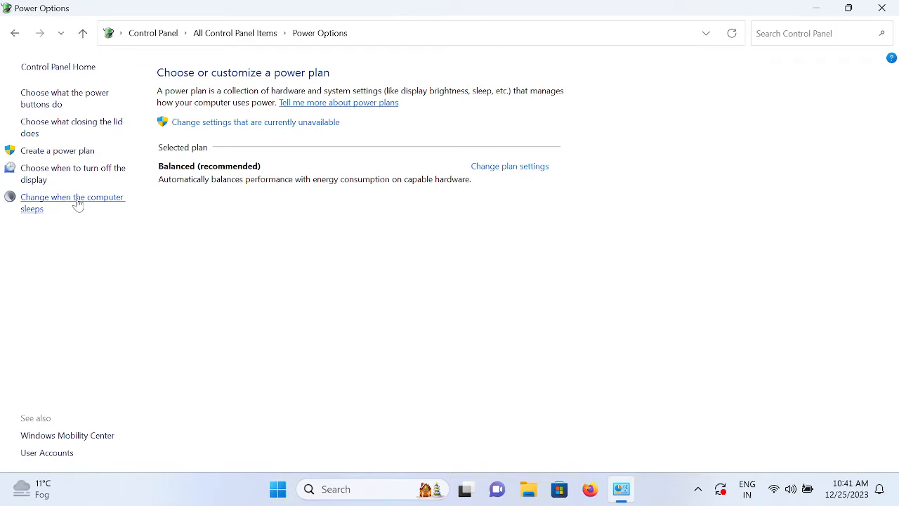
click(73, 203)
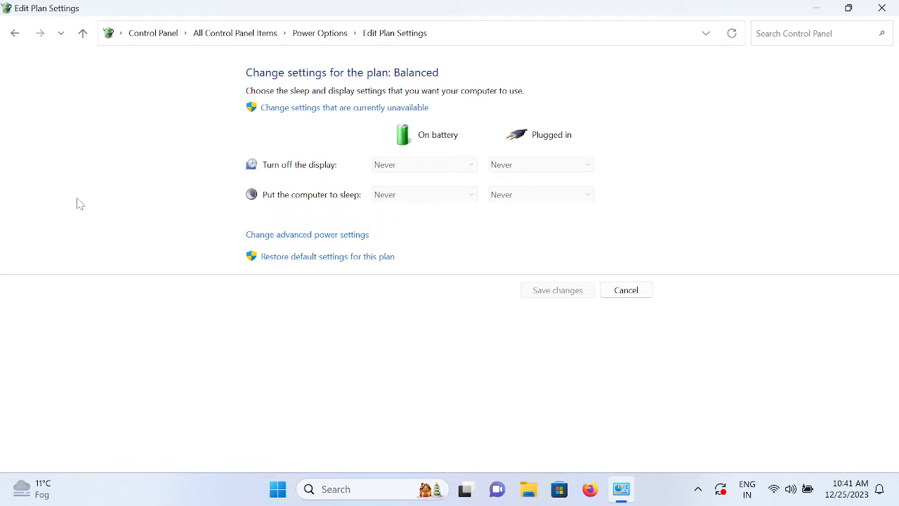
mouse_move(307, 235)
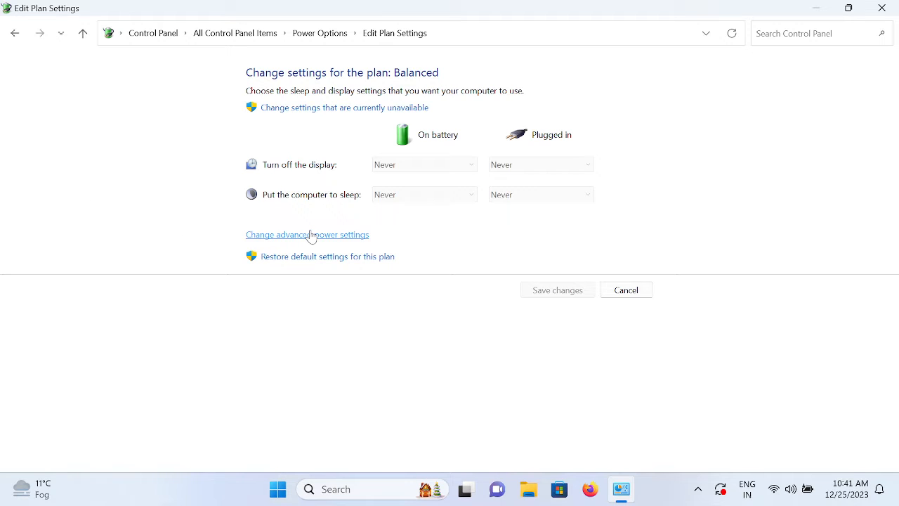
In advanced power settings, change USB selective suspend for On battery and Plugged in
click(306, 235)
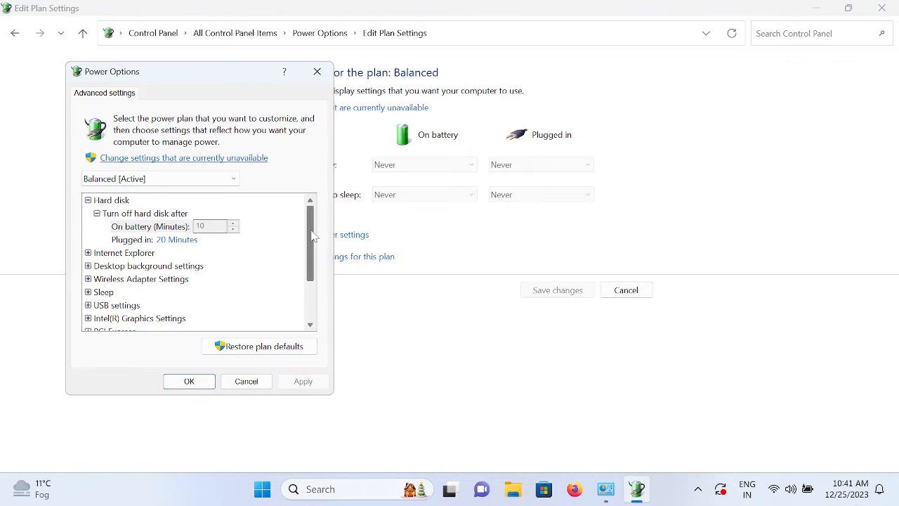
drag(200, 70, 288, 67)
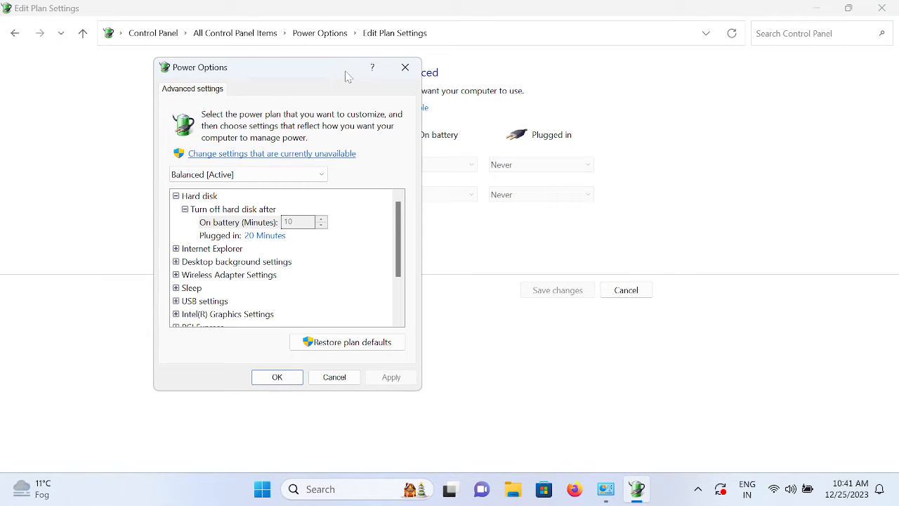
mouse_move(206, 301)
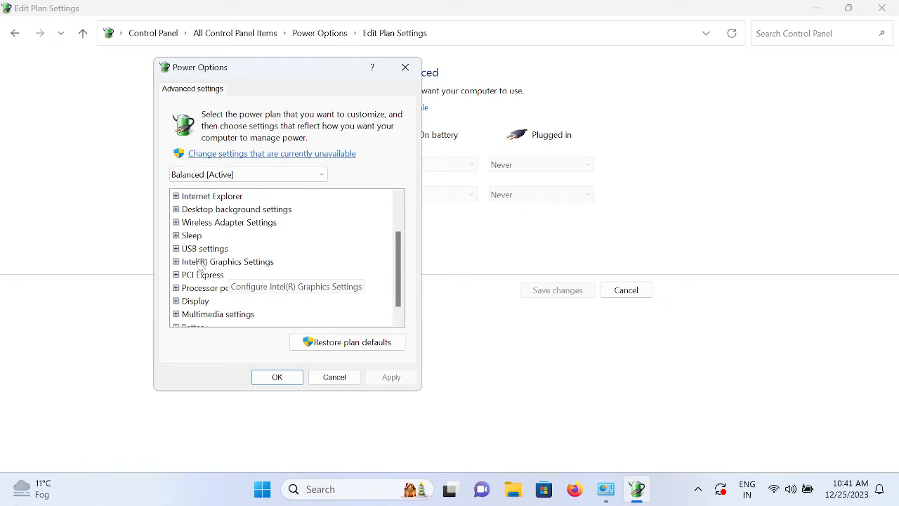
click(177, 248)
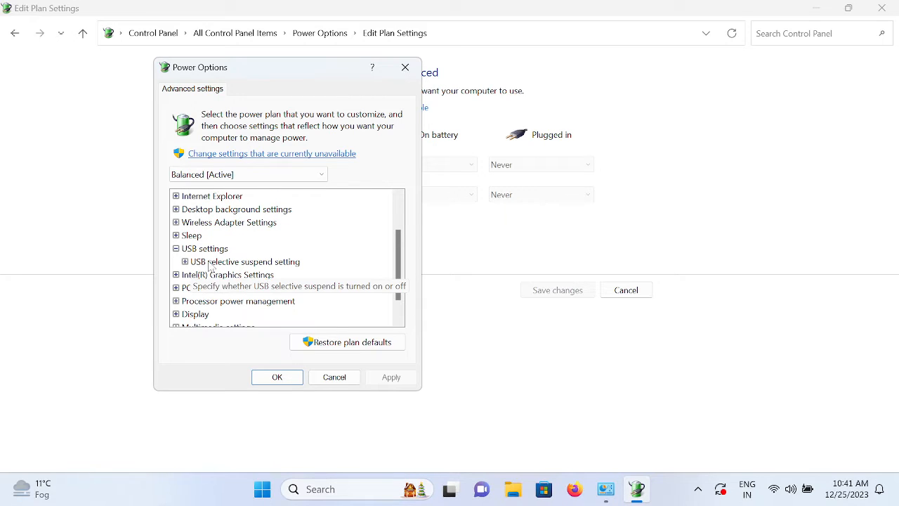
click(244, 261)
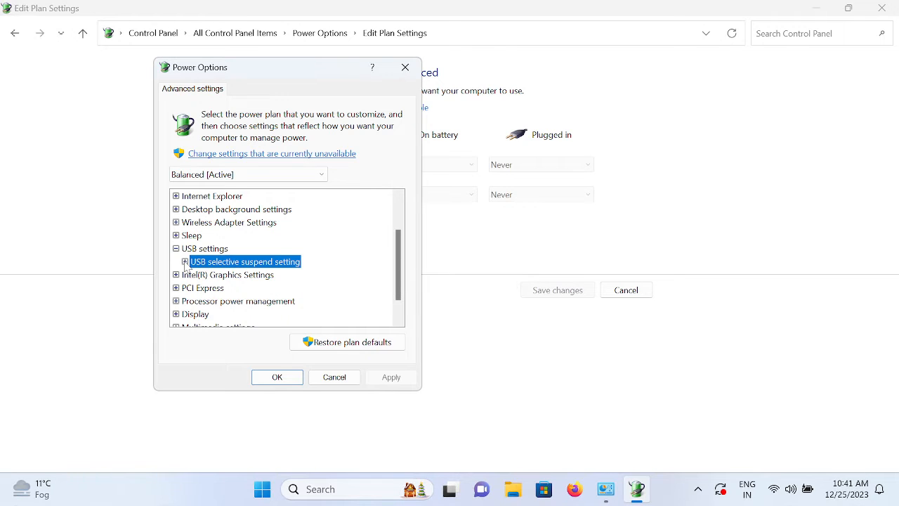
click(185, 261)
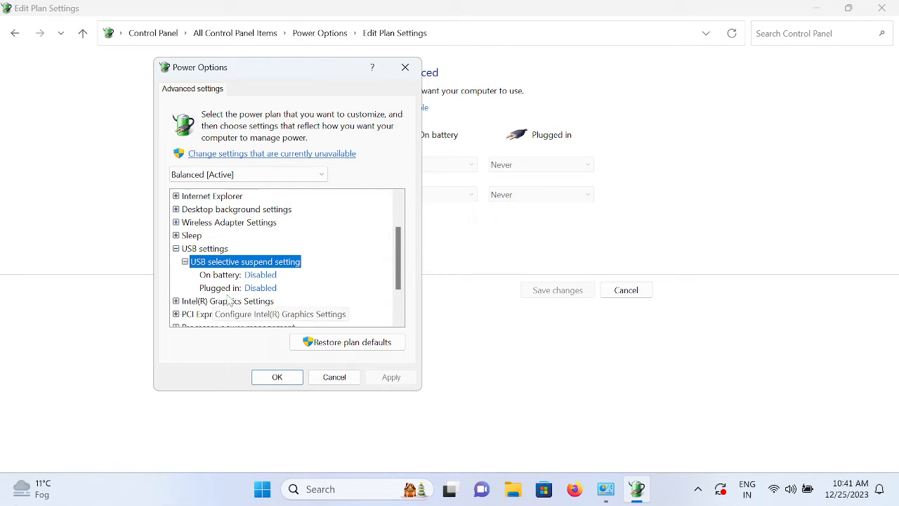
click(239, 274)
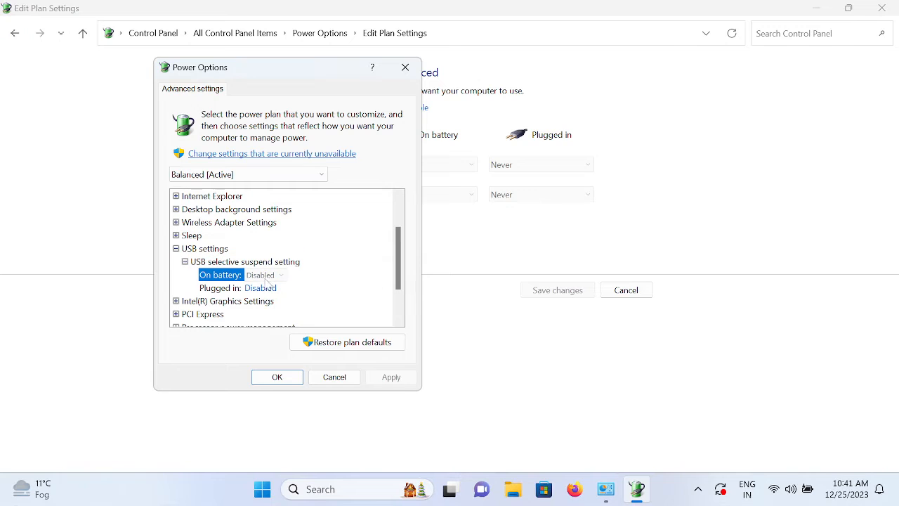
mouse_move(228, 301)
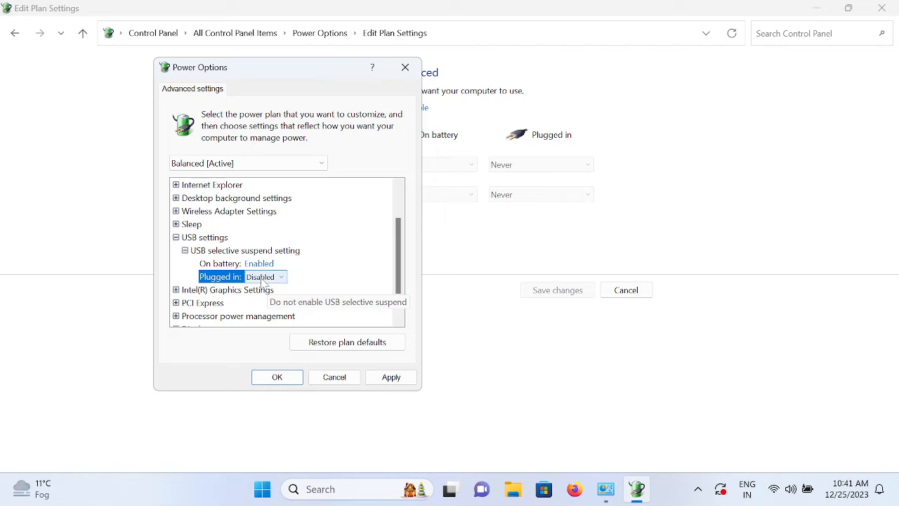
click(264, 275)
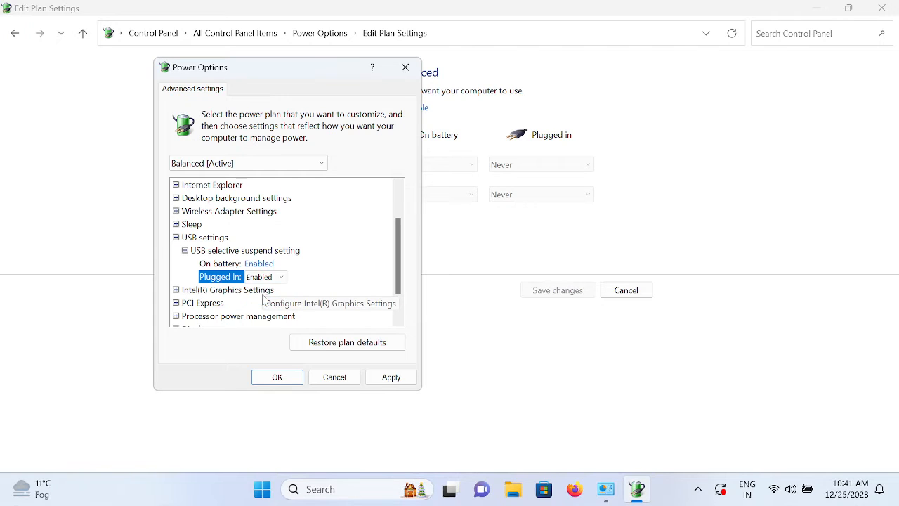
click(220, 264)
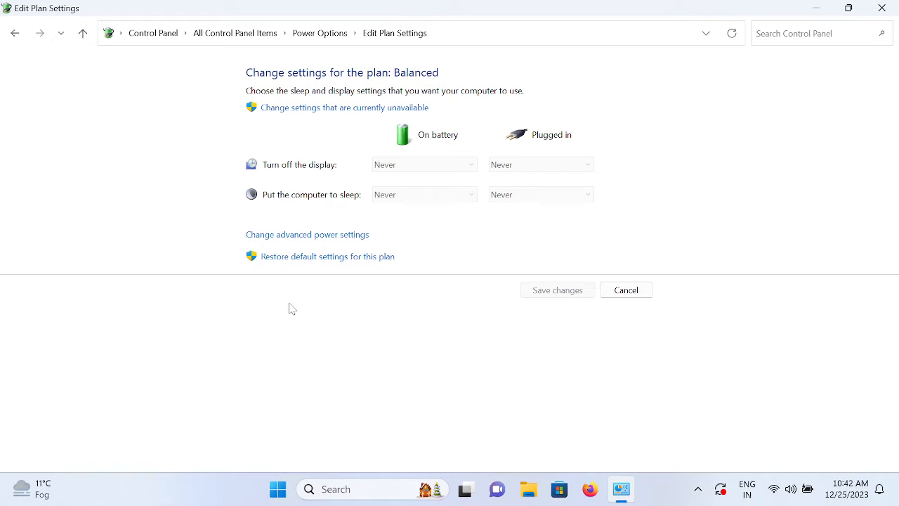
mouse_move(624, 131)
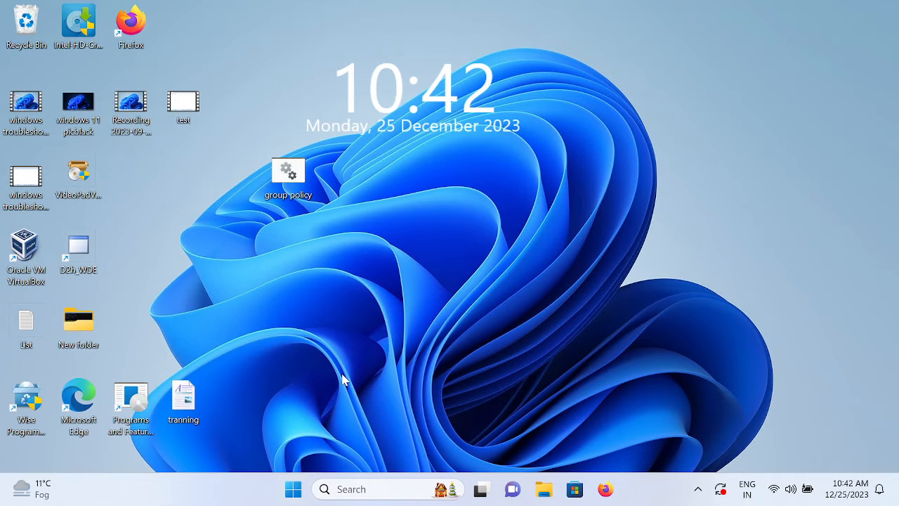
mouse_move(292, 306)
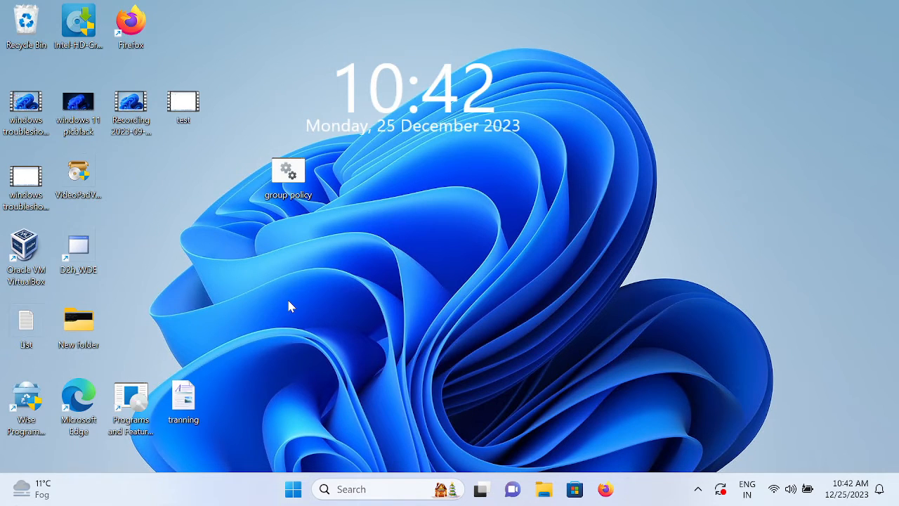
mouse_move(331, 338)
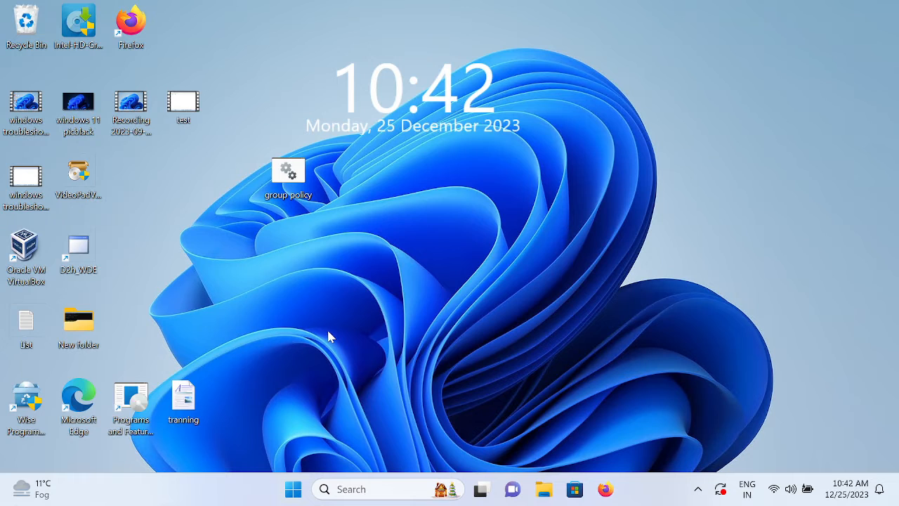
mouse_move(349, 303)
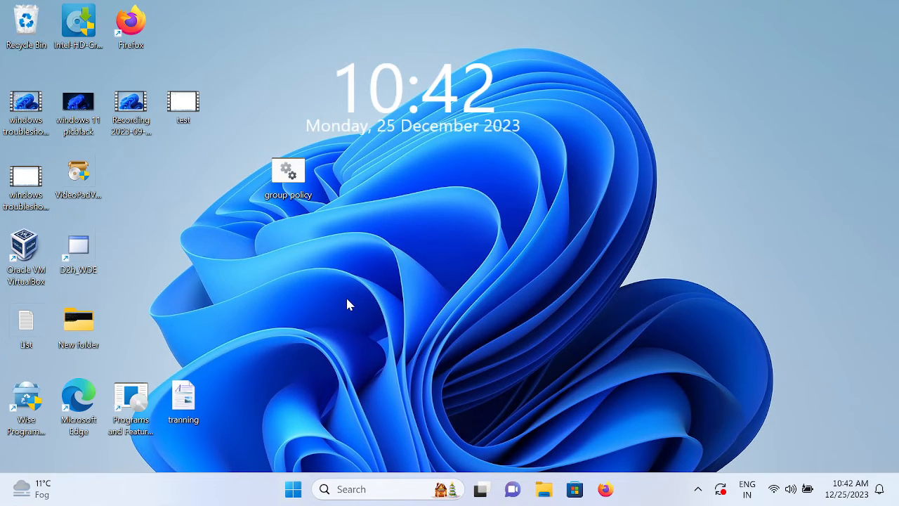
mouse_move(338, 406)
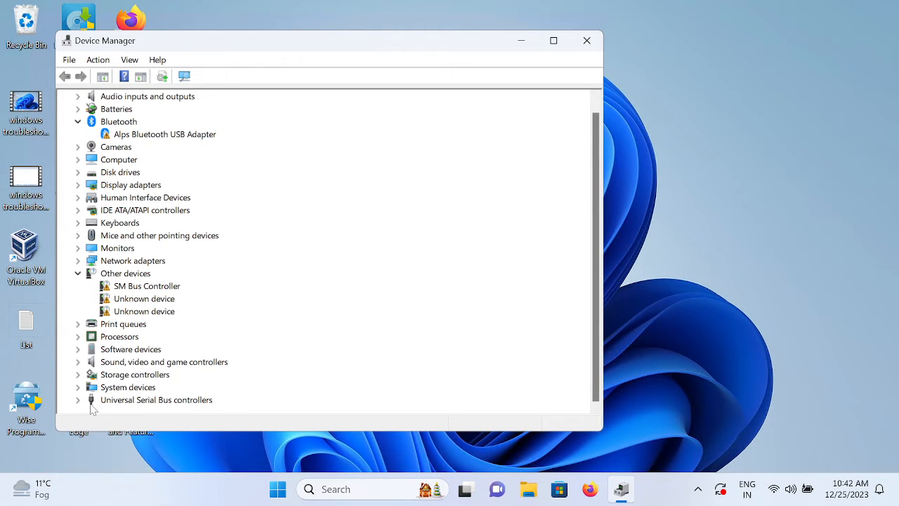
Expand Universal Serial Bus controllers full-screen and select the Standard Enhanced PCI to USB Host Controller
click(78, 399)
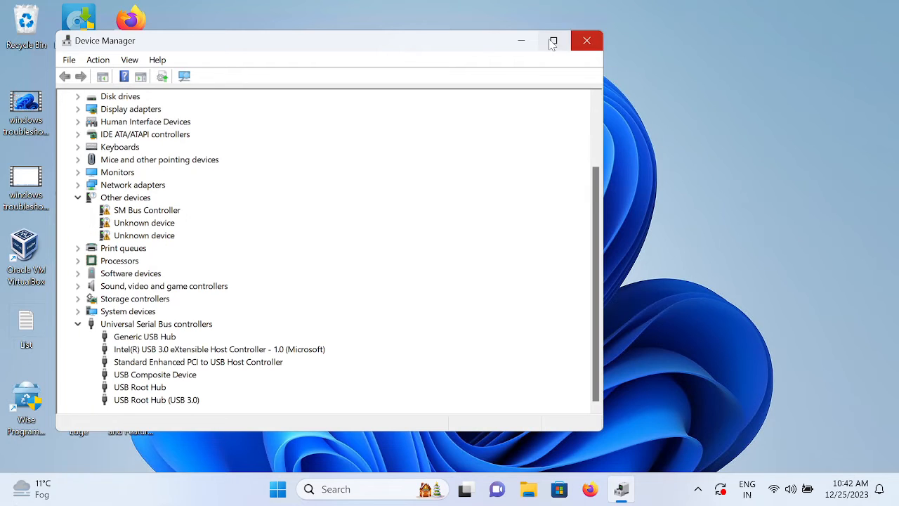
click(554, 40)
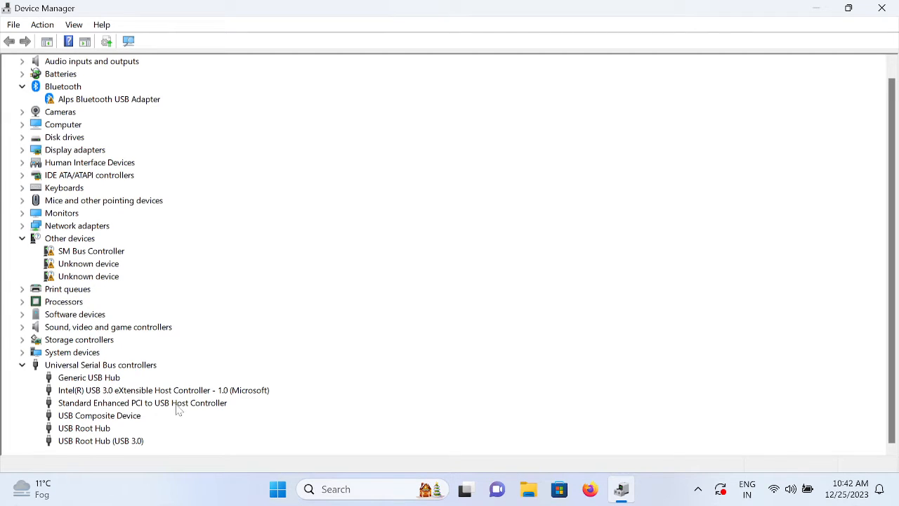
click(140, 402)
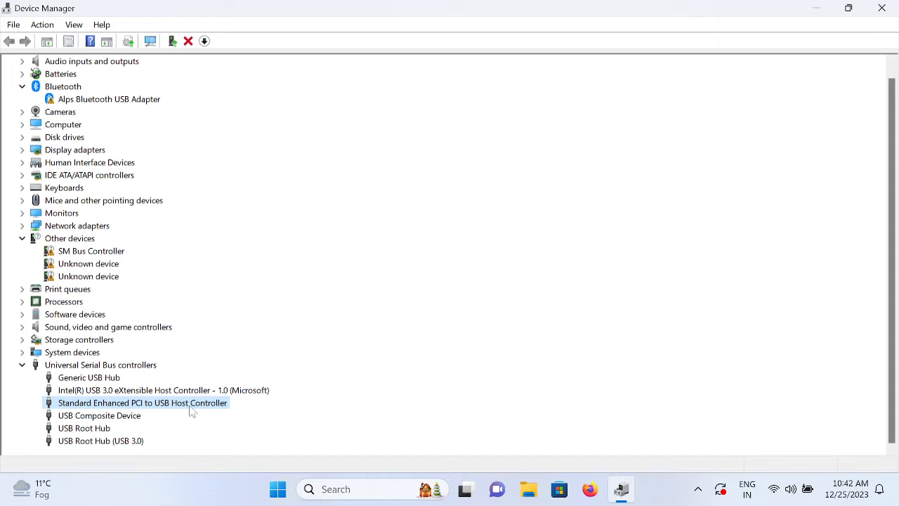
Run Update driver on the Standard Enhanced PCI to USB Host Controller, browsing locally, then leave without installing
right_click(140, 401)
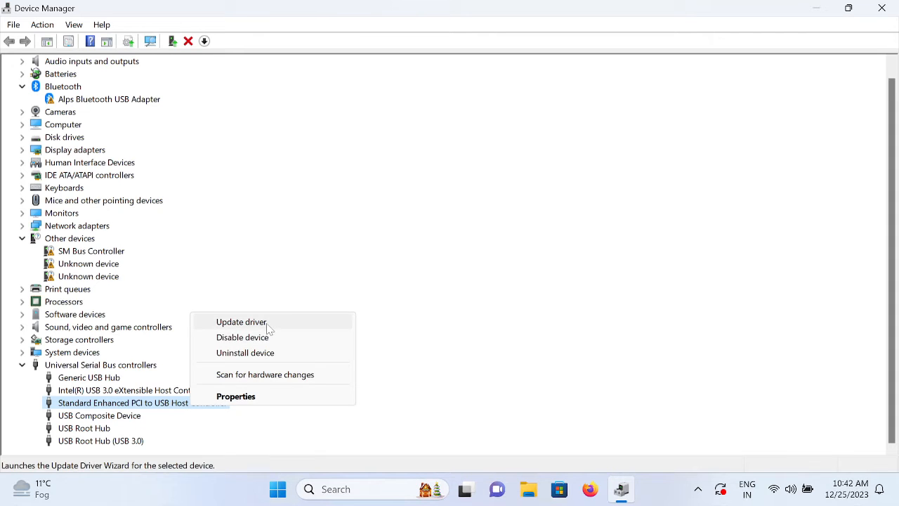
click(240, 322)
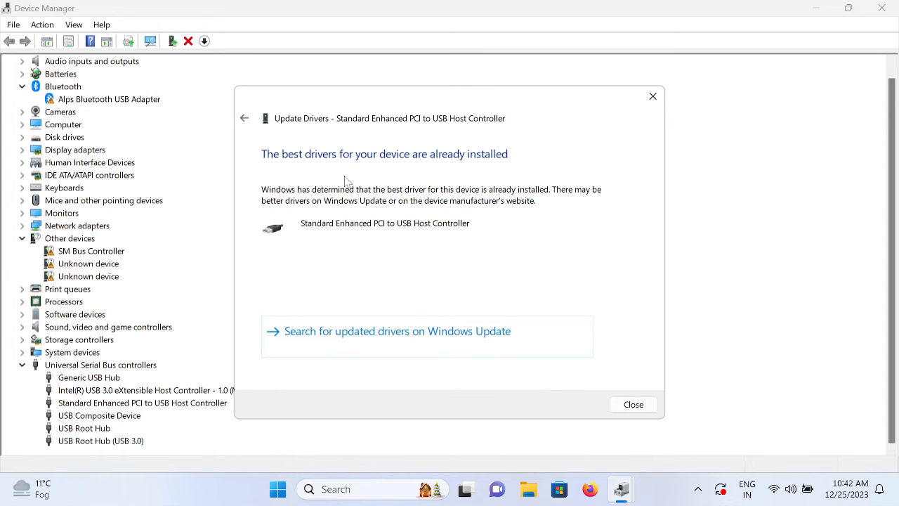
mouse_move(432, 165)
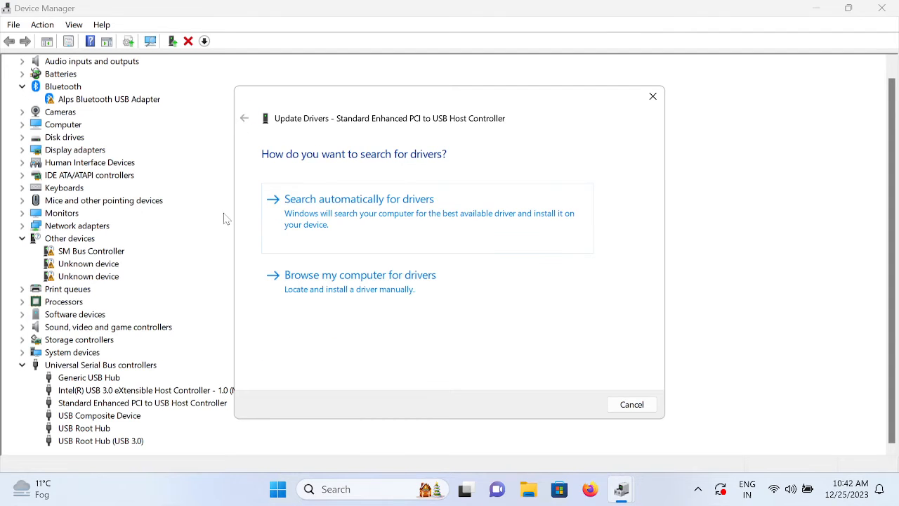
click(360, 274)
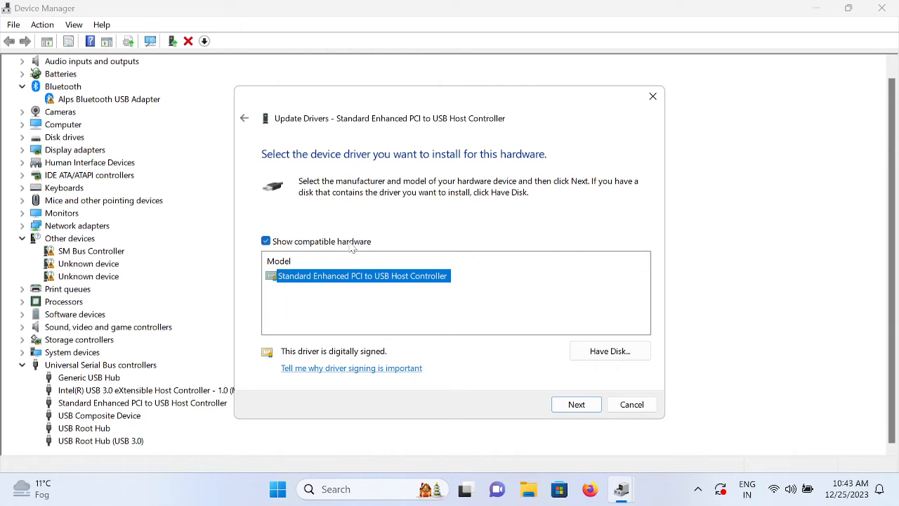
mouse_move(292, 250)
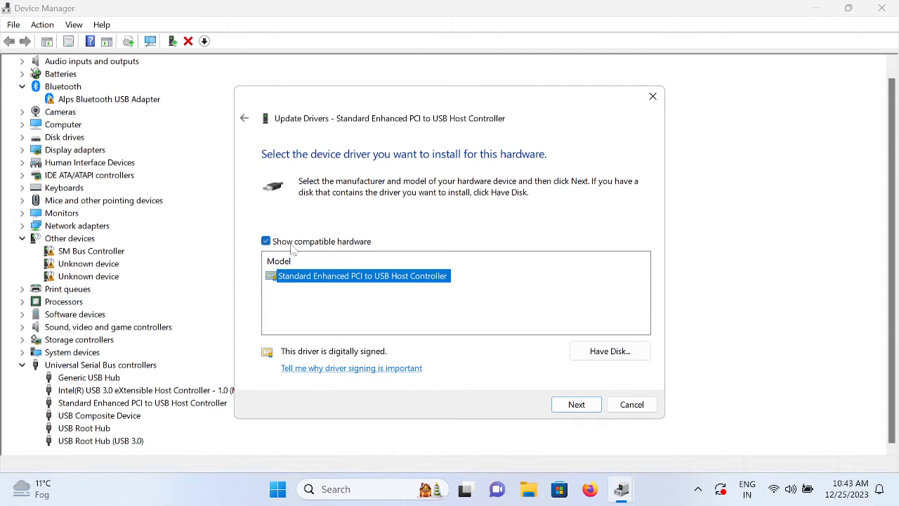
click(576, 405)
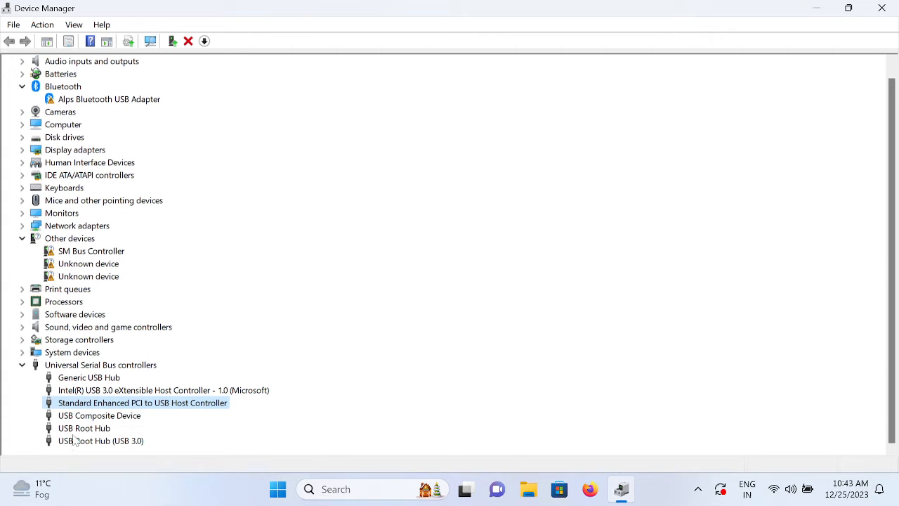
Update the USB Root Hub and USB Root Hub (USB 3.0) drivers automatically; best drivers already installed
right_click(84, 427)
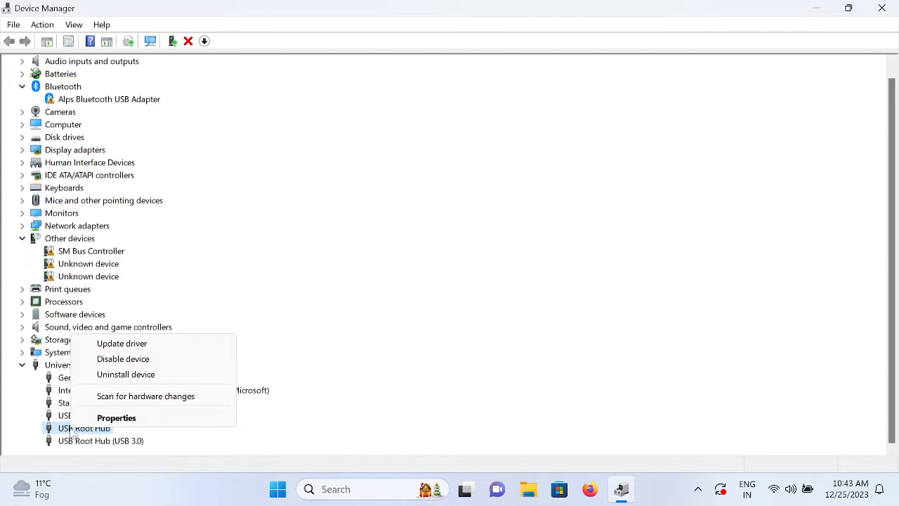
click(121, 342)
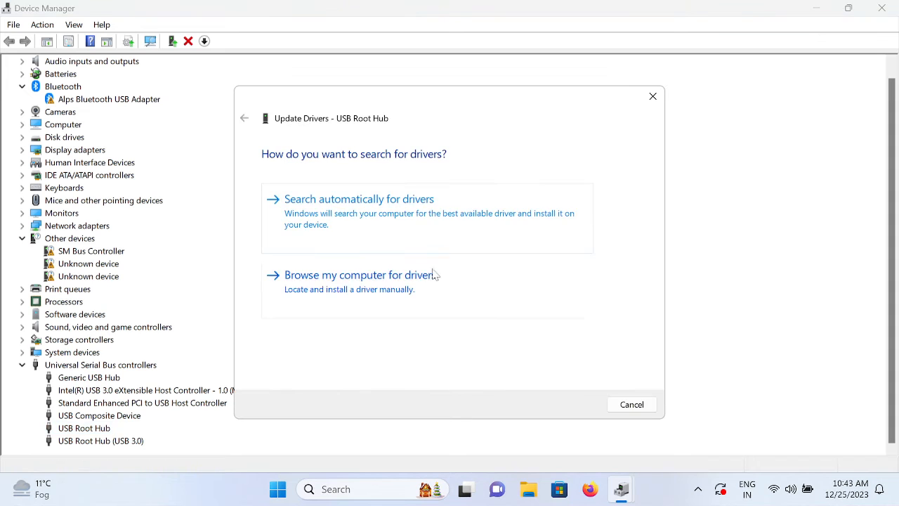
click(360, 200)
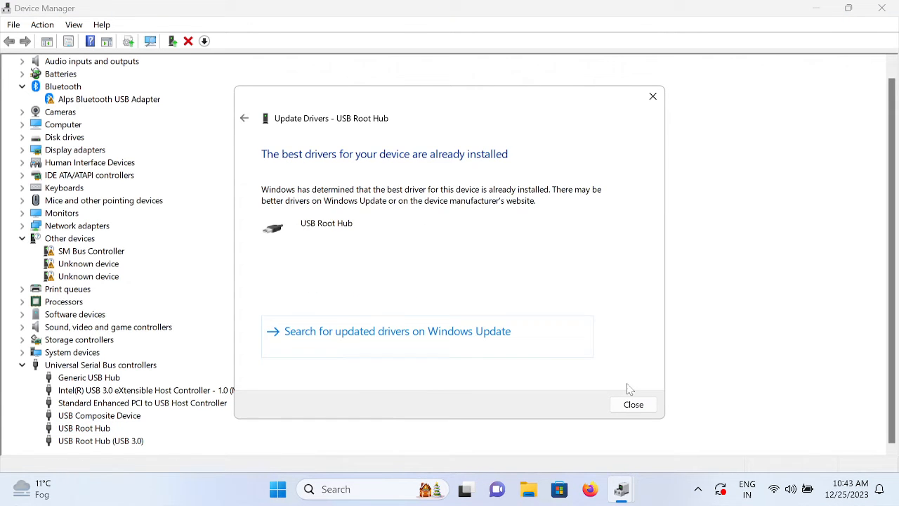
click(632, 405)
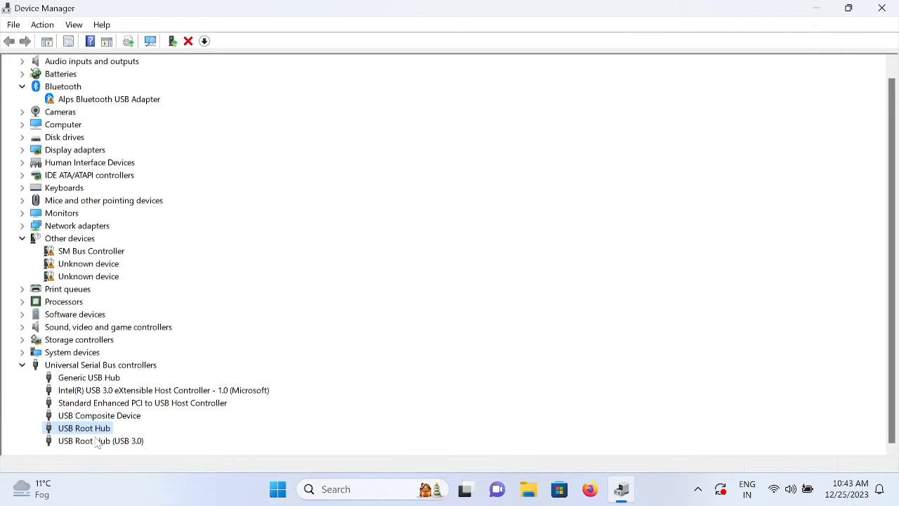
click(101, 442)
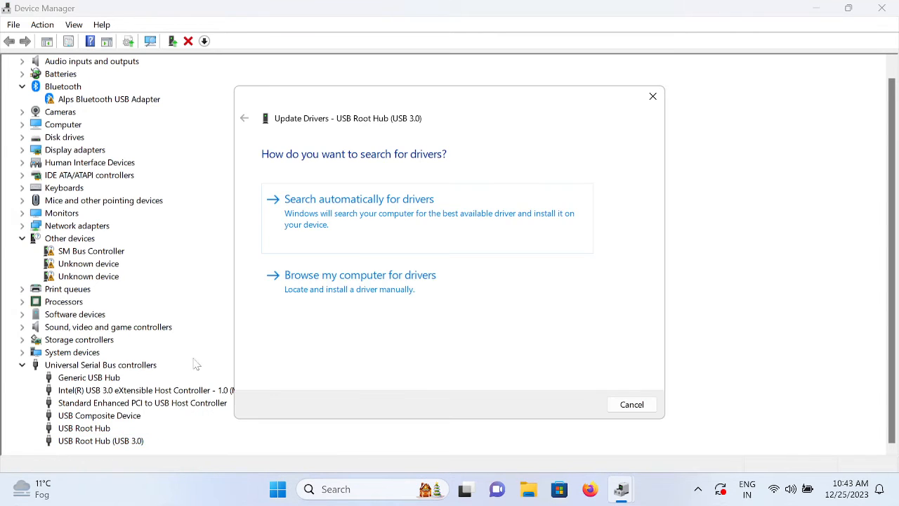
click(359, 199)
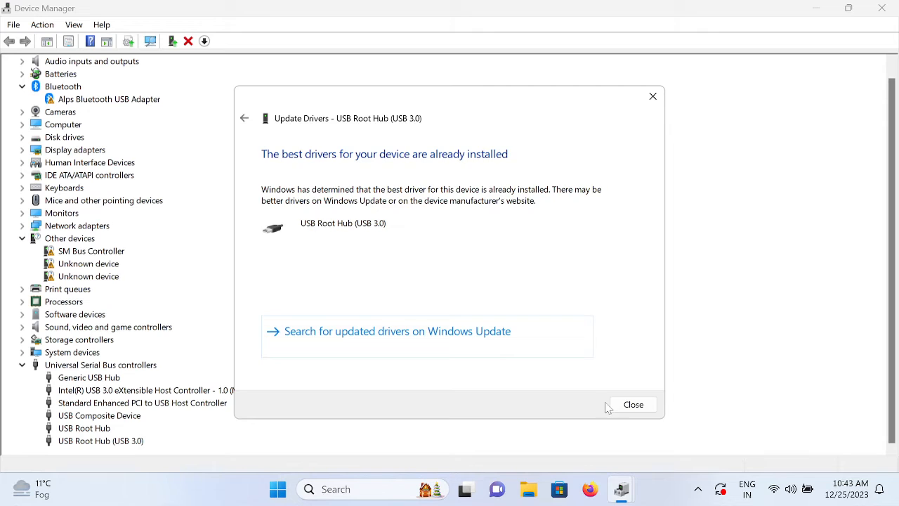
Update the Generic USB Hub driver automatically and dismiss the already-installed result
right_click(88, 377)
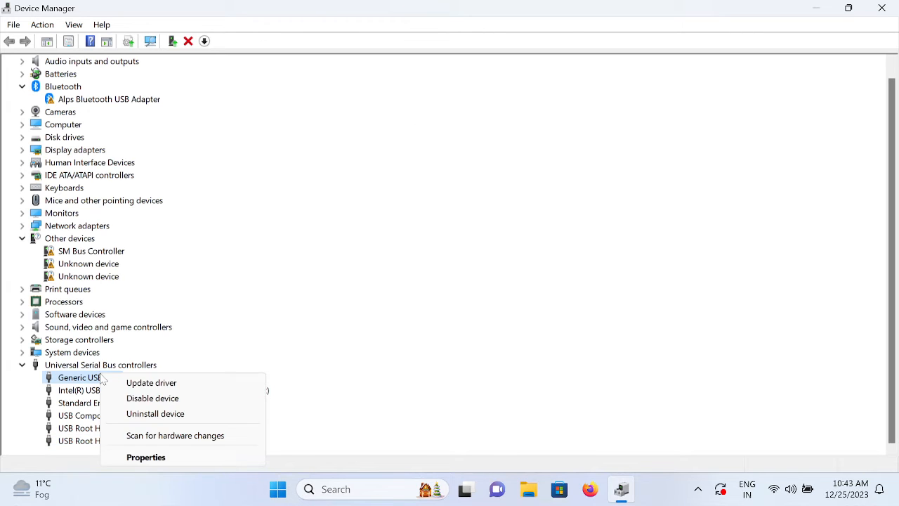
click(151, 383)
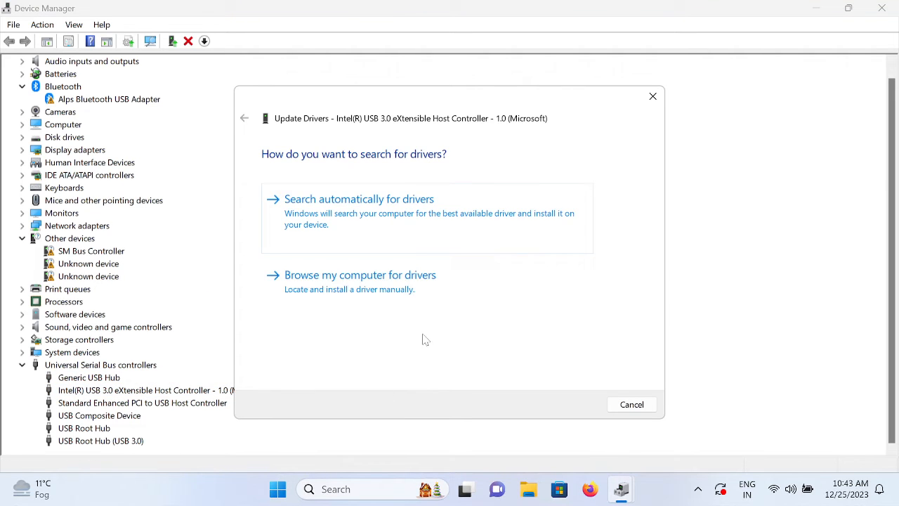
click(358, 200)
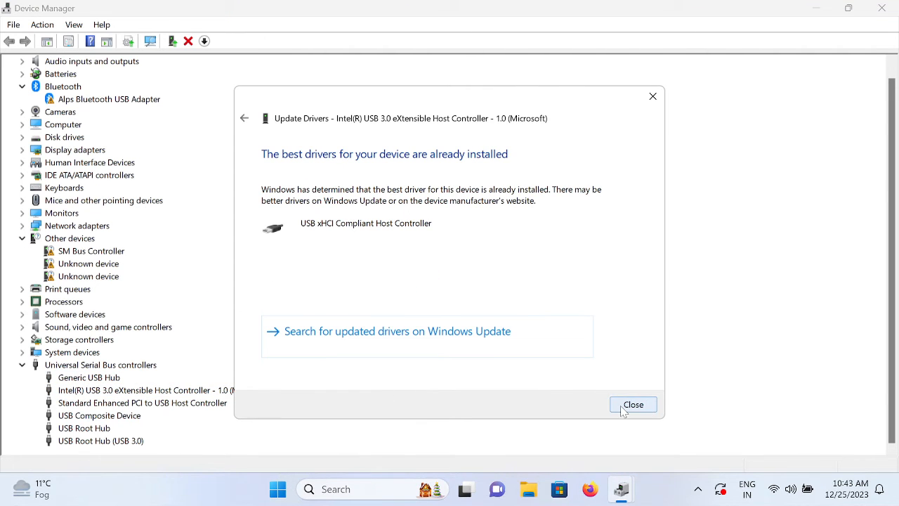
click(633, 405)
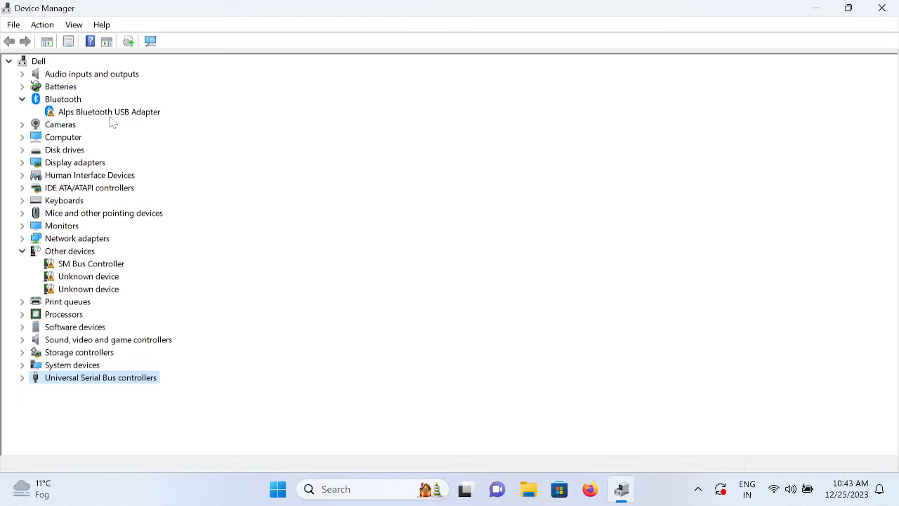
mouse_move(84, 113)
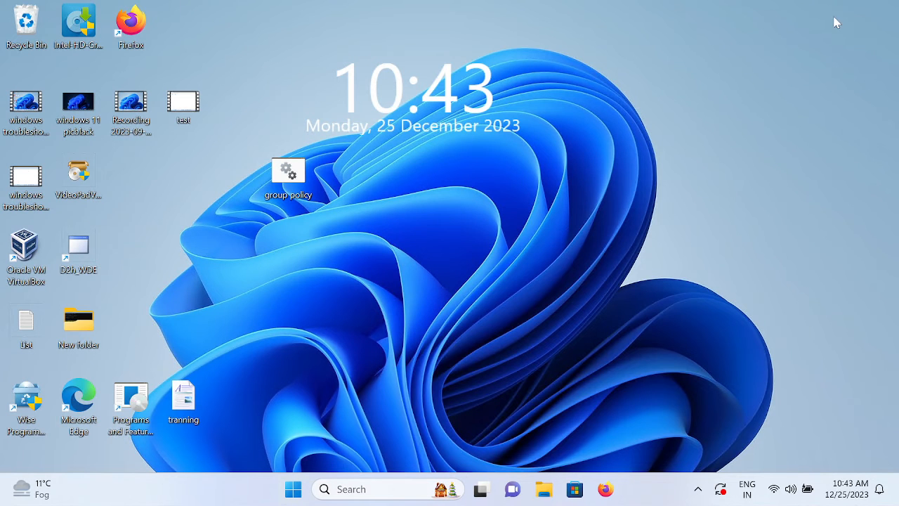
mouse_move(335, 343)
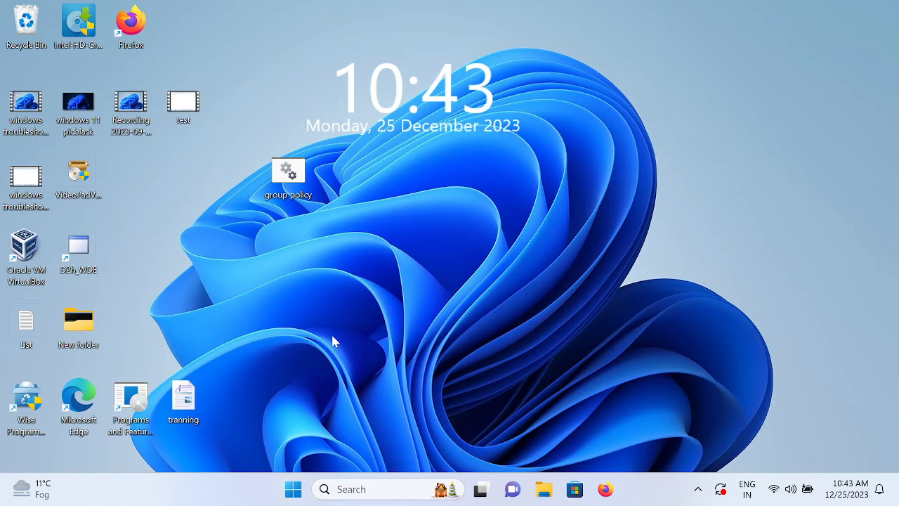
mouse_move(344, 382)
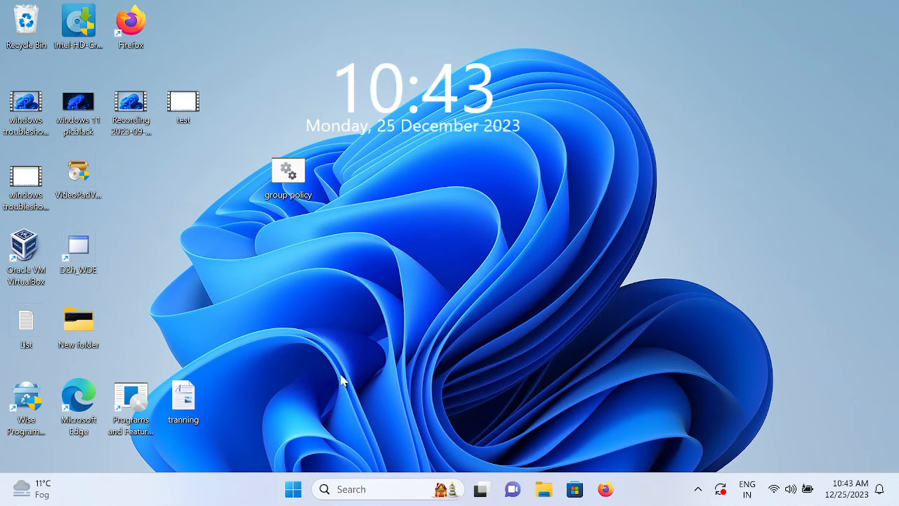
mouse_move(312, 329)
text(check)
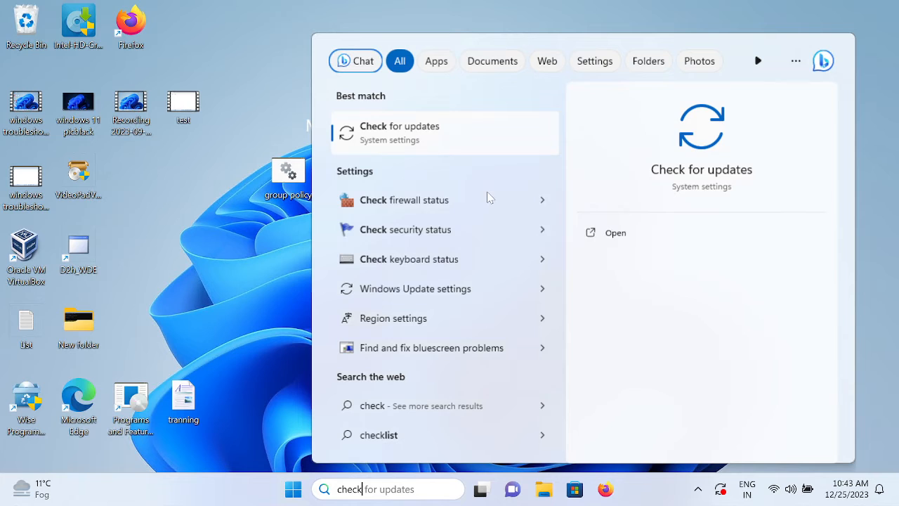
Review Windows Update showing the 2023-12 cumulative update pending restart, then close Settings
click(444, 132)
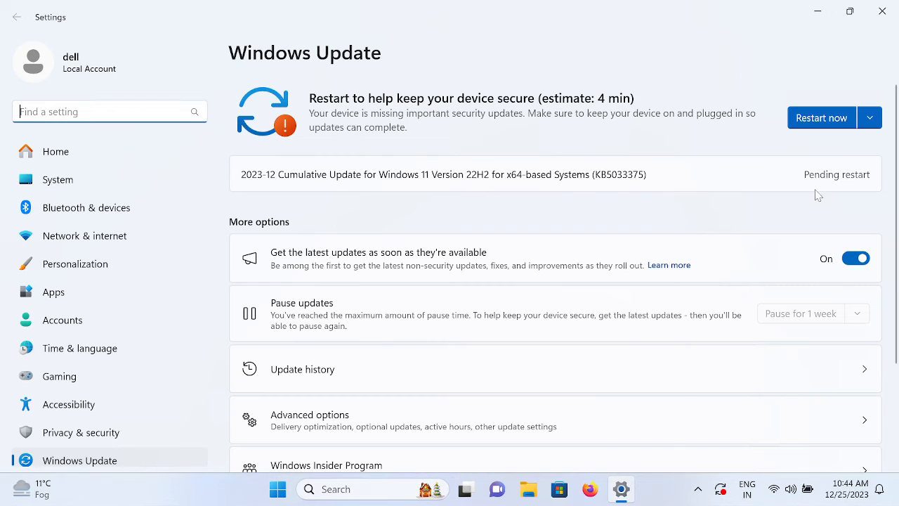
mouse_move(395, 117)
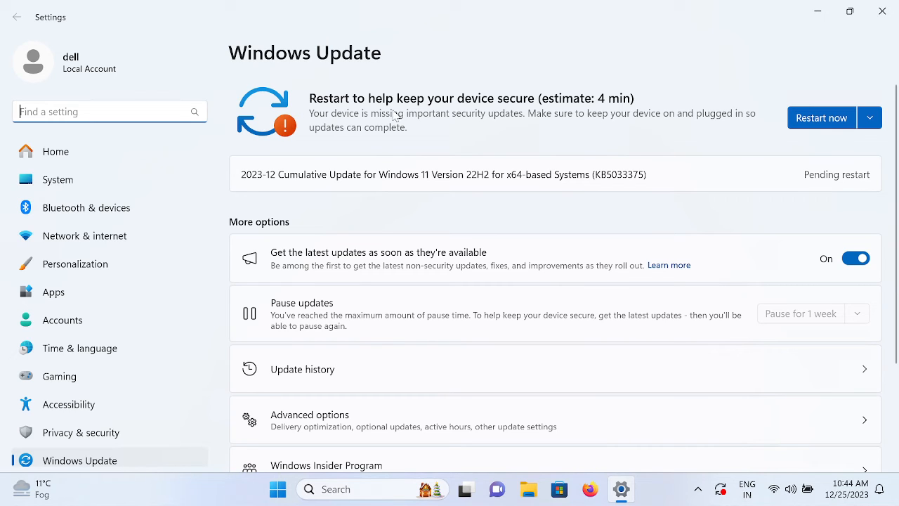
mouse_move(406, 144)
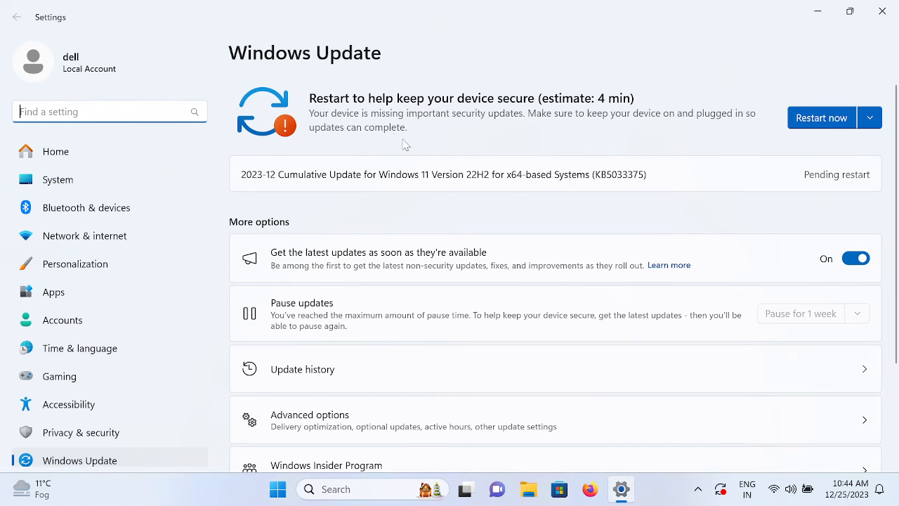
mouse_move(330, 296)
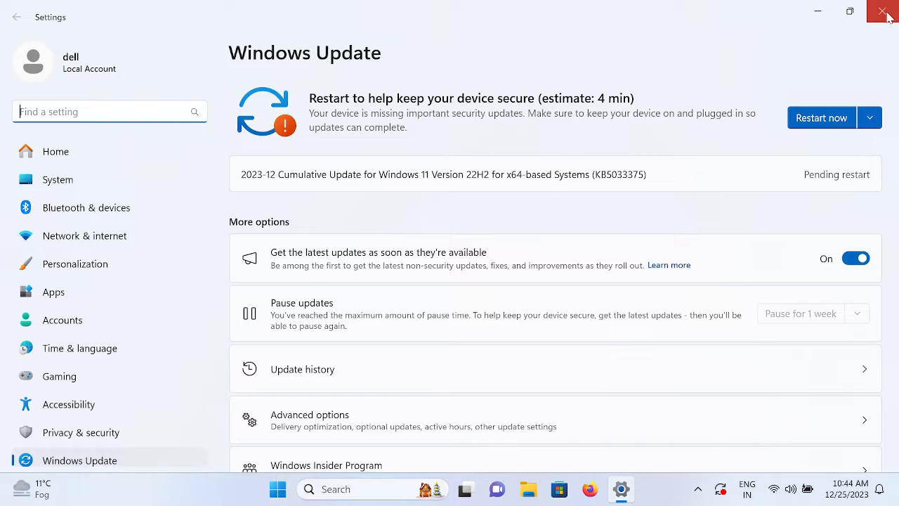
click(884, 13)
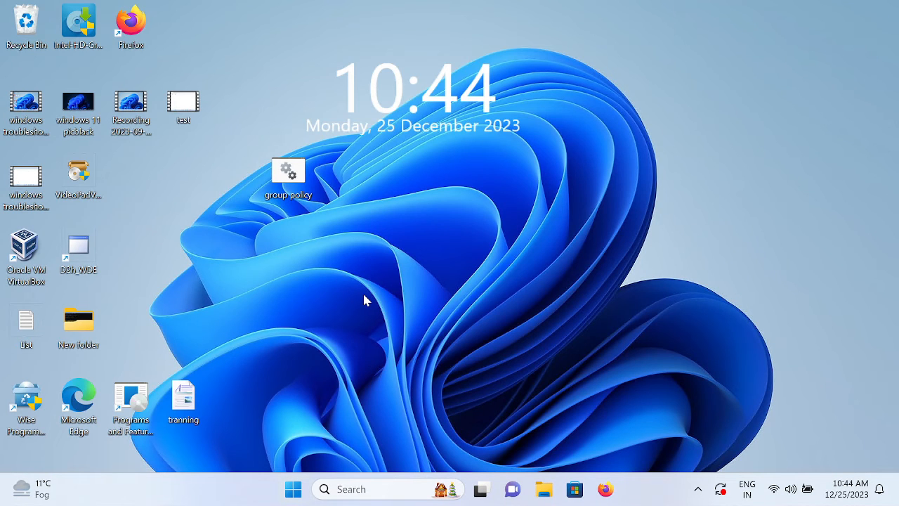
mouse_move(260, 203)
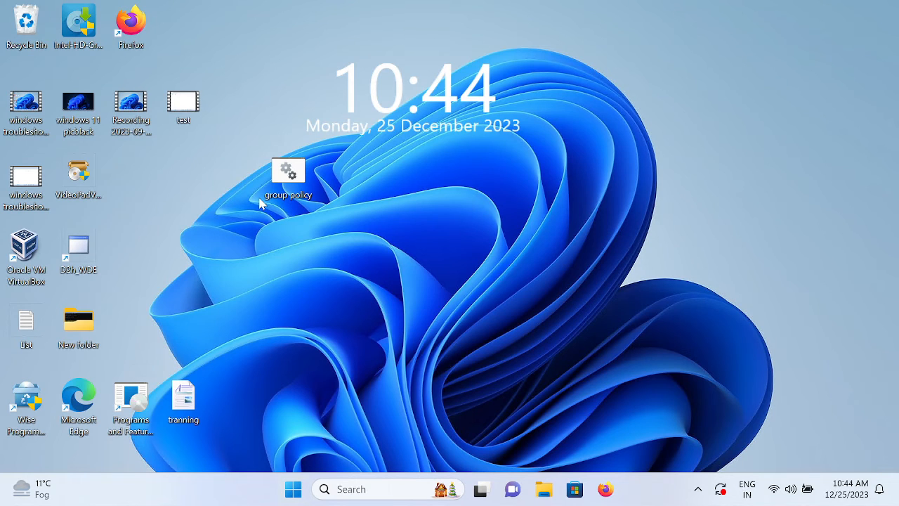
mouse_move(301, 284)
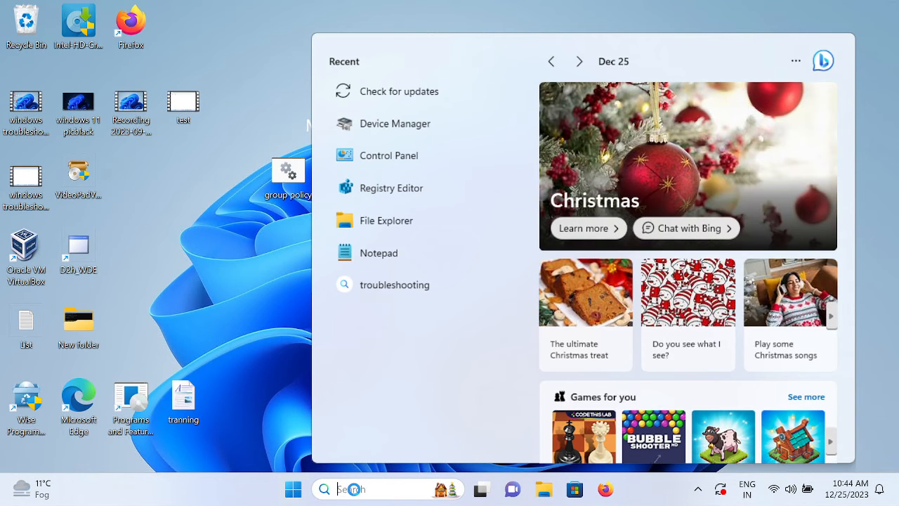
Search 'disk' then 'partition' to launch Create and format hard disk partitions
text(diak)
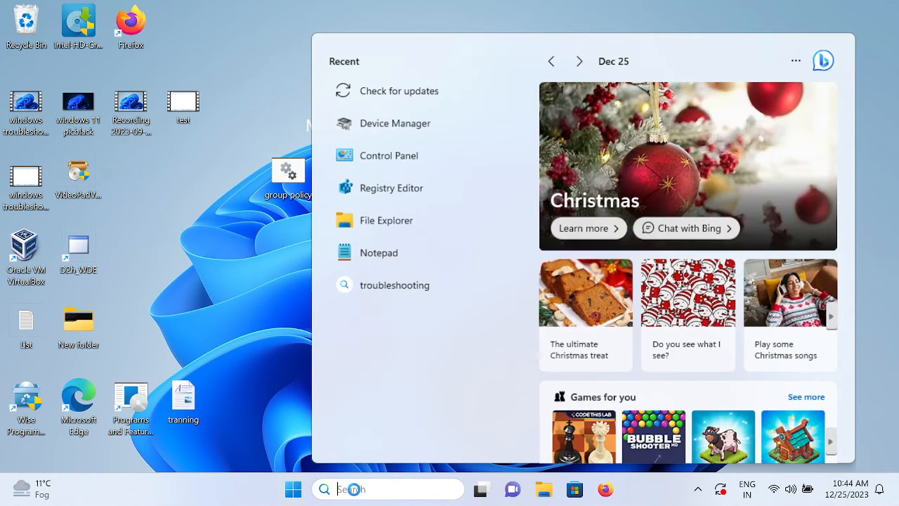
text(disk)
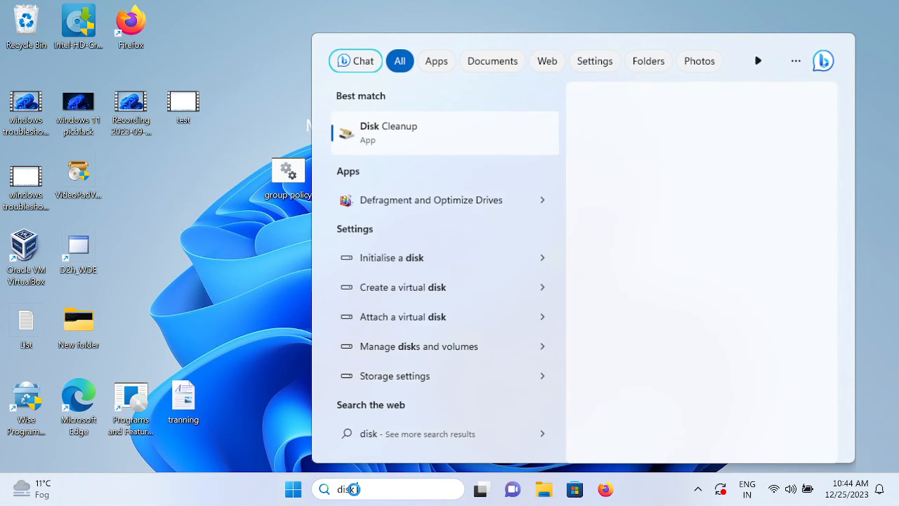
text(partitio)
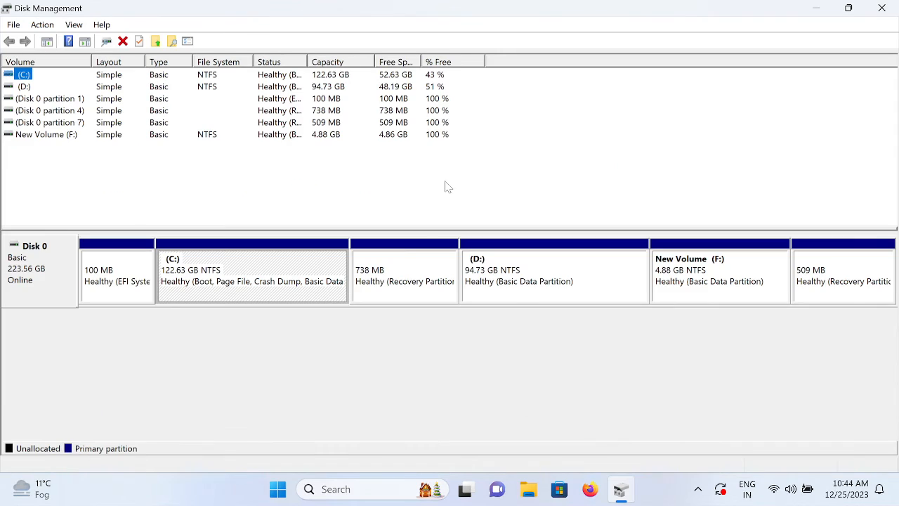
mouse_move(775, 309)
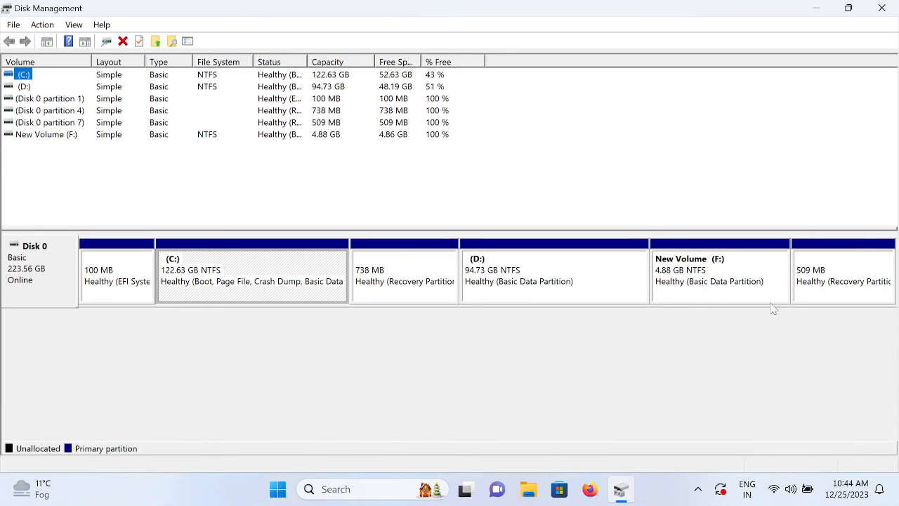
mouse_move(692, 302)
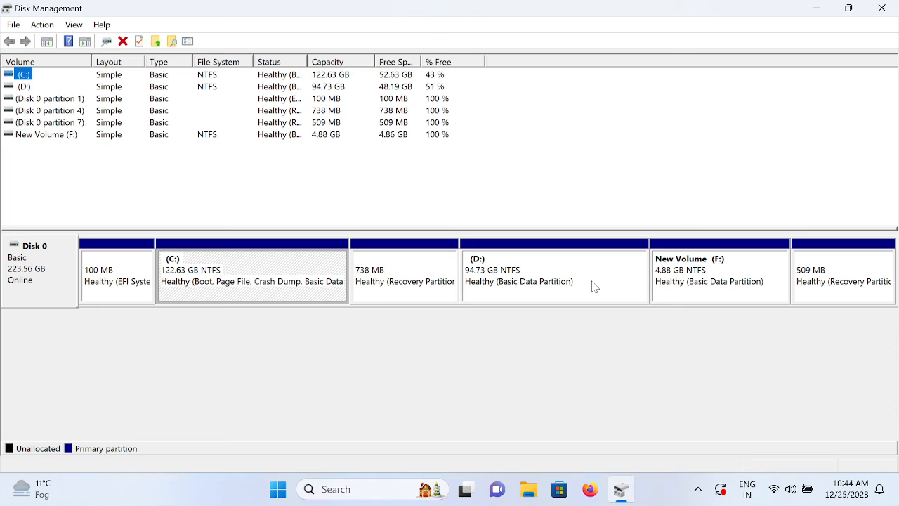
Bring up Change Drive Letter and Paths for the D: partition, then close it
right_click(553, 274)
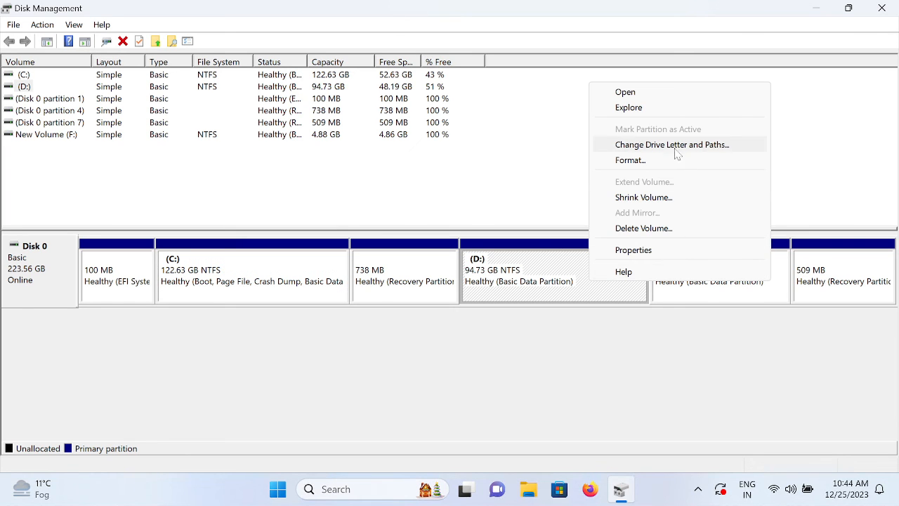
click(672, 143)
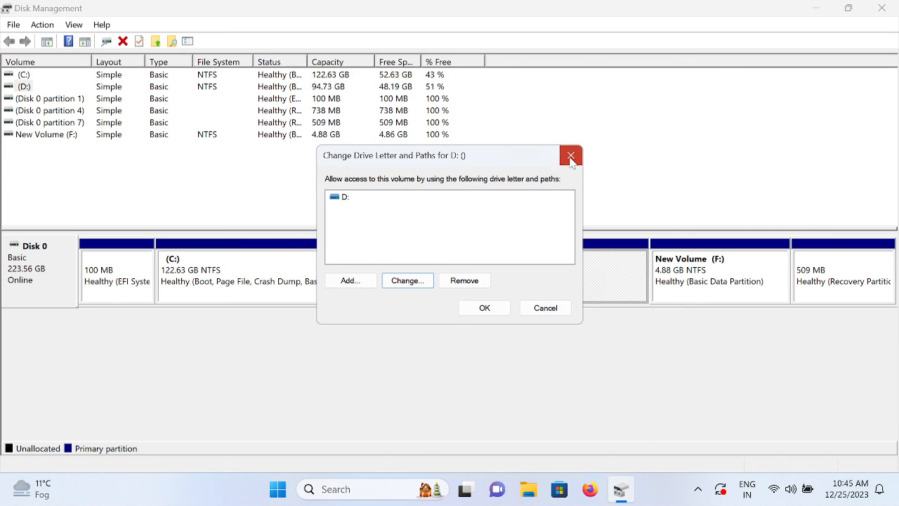
click(570, 155)
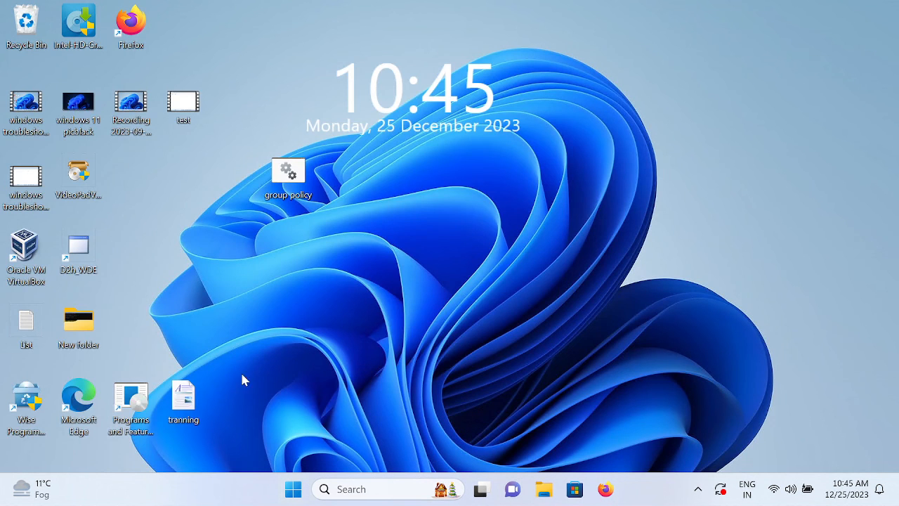
mouse_move(253, 379)
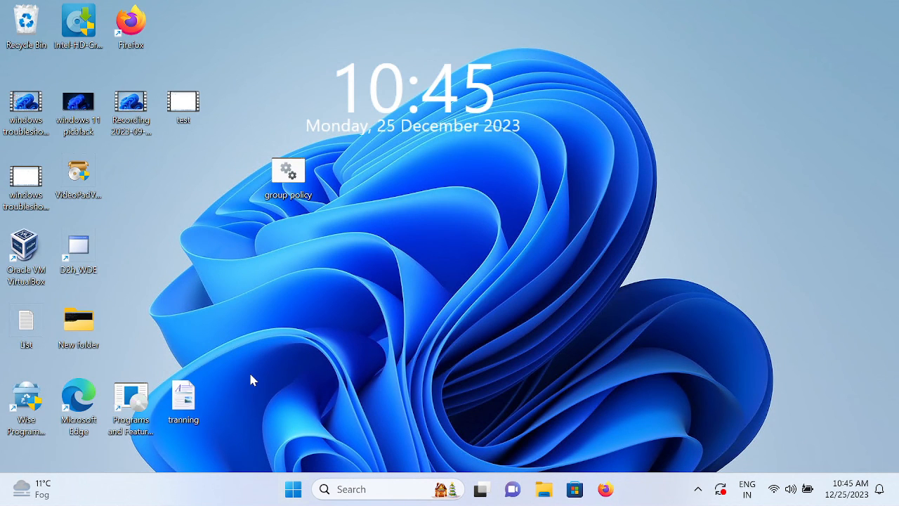